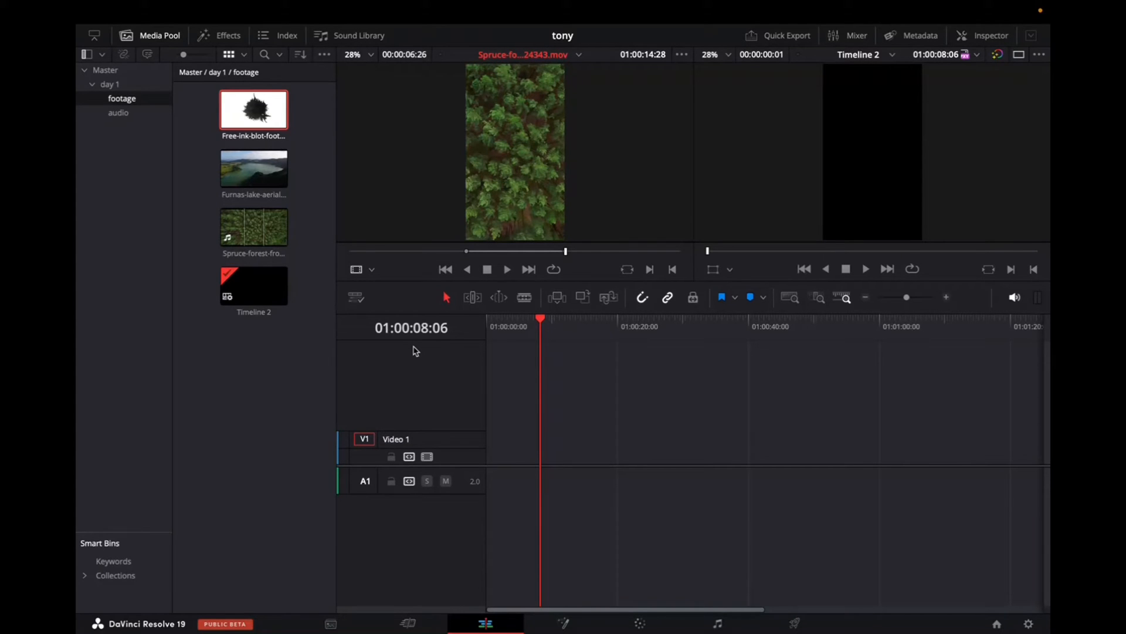
mouse_move(372, 290)
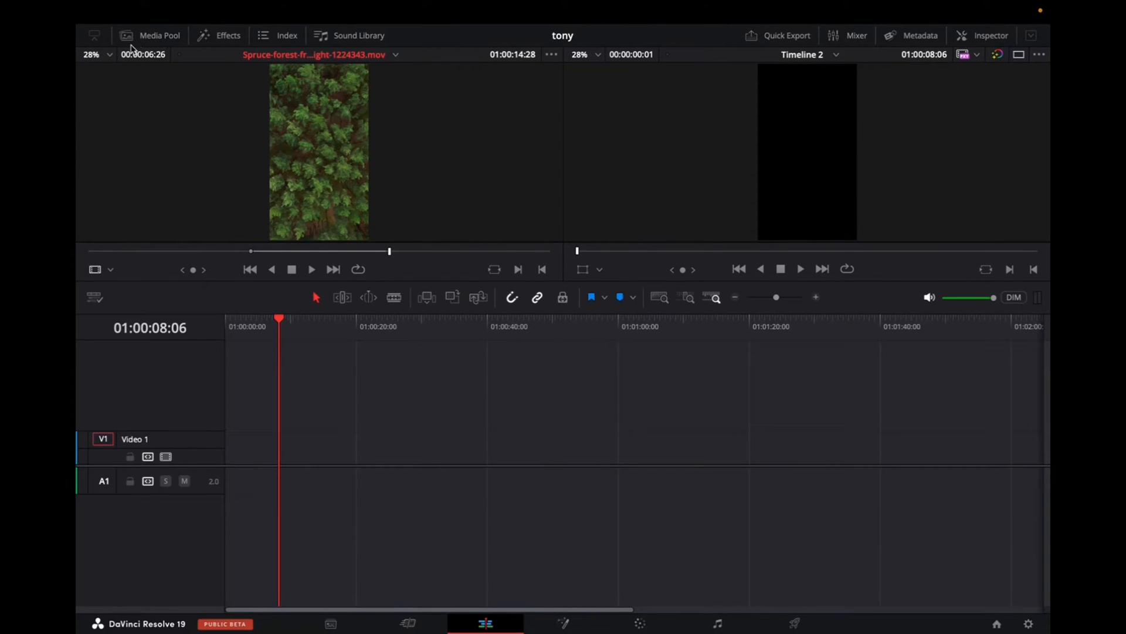
mouse_move(149, 312)
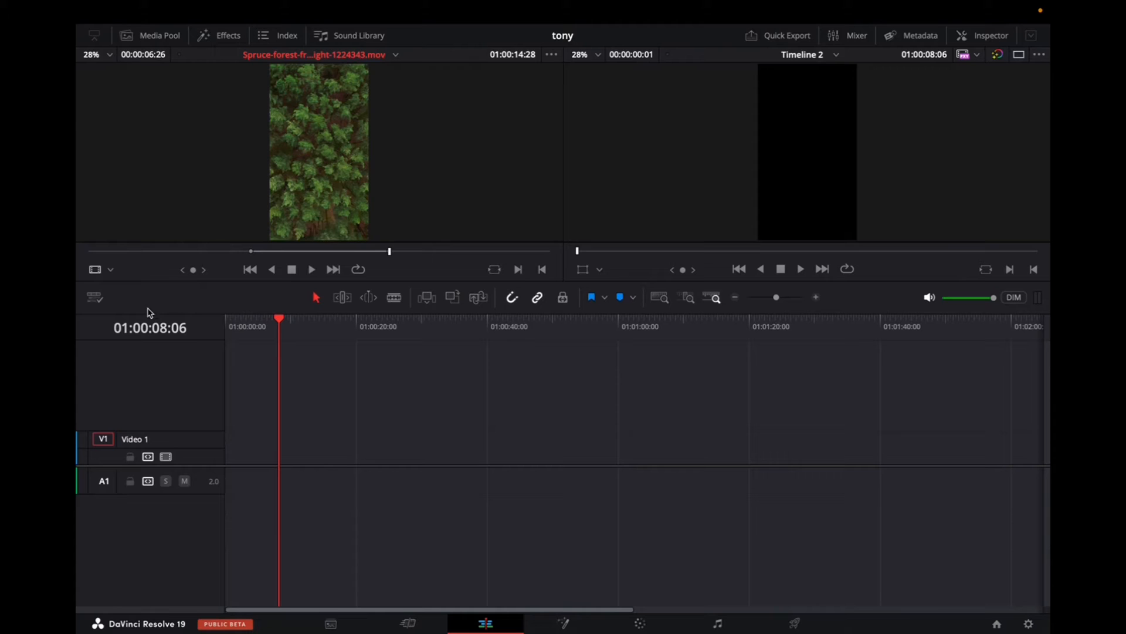
mouse_move(220, 257)
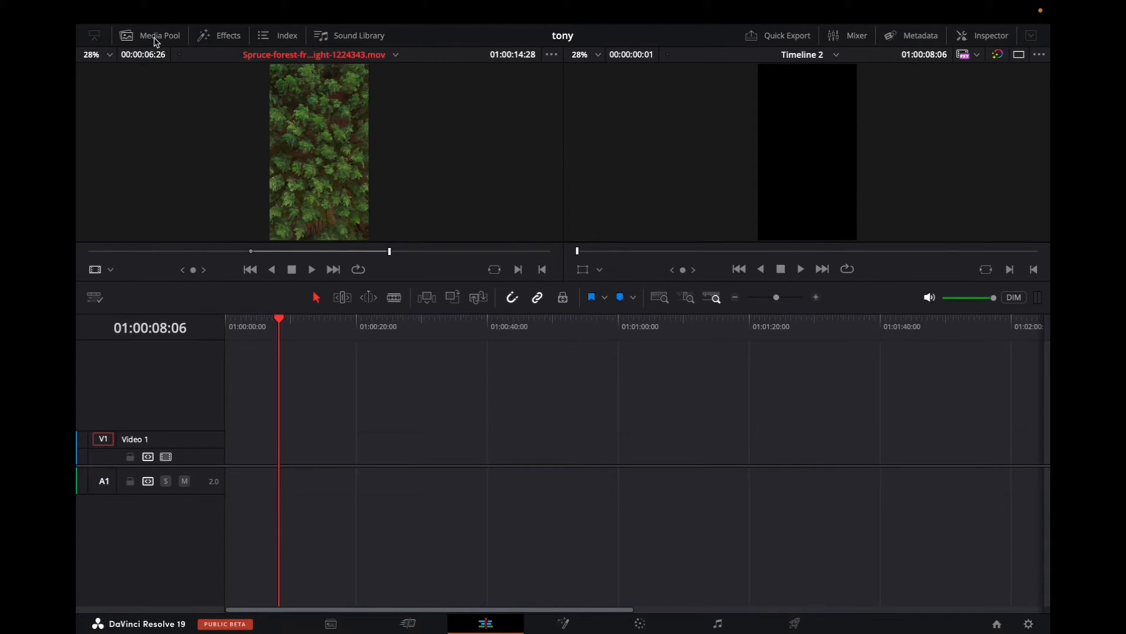
Reopen the Media Pool and select the Furnas lake aerial clip in the footage bin
left_click(158, 35)
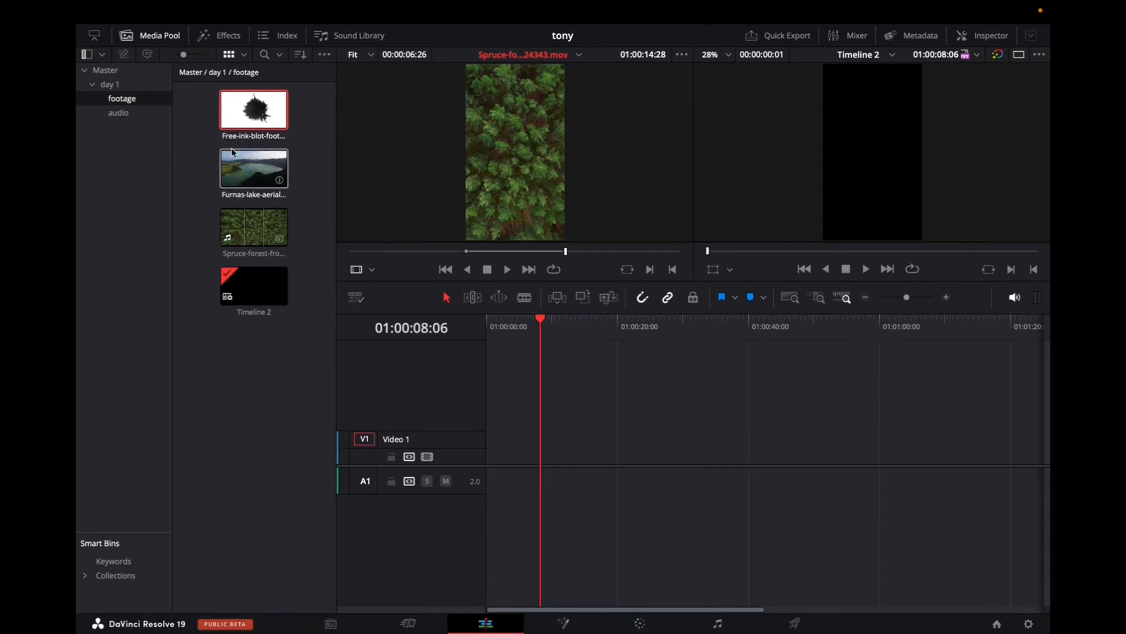
left_click(109, 85)
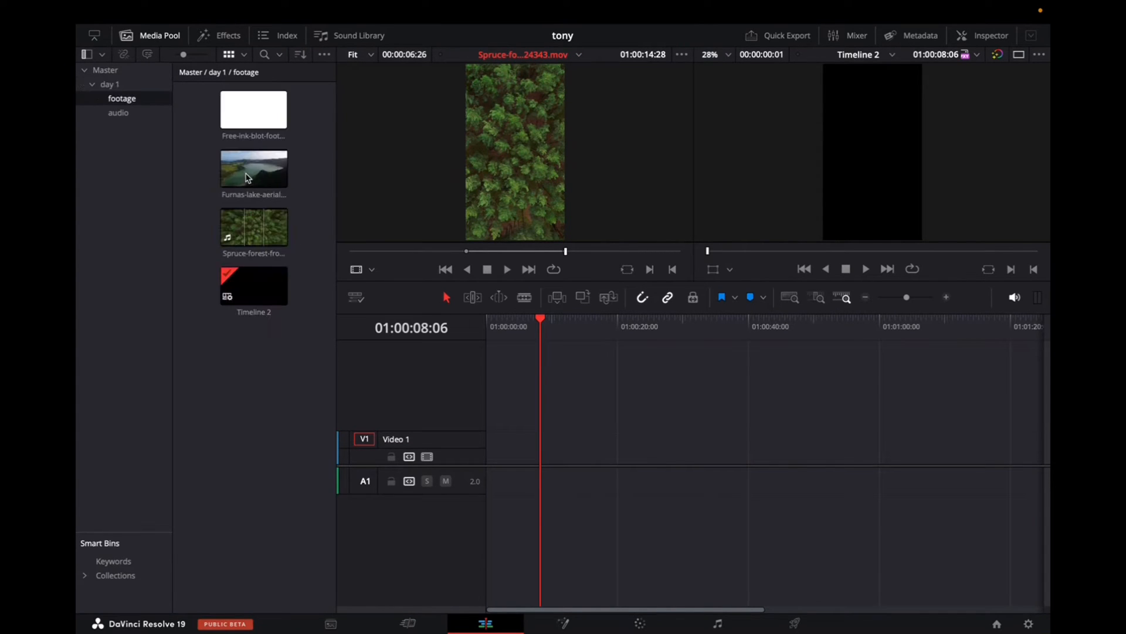
left_click(254, 170)
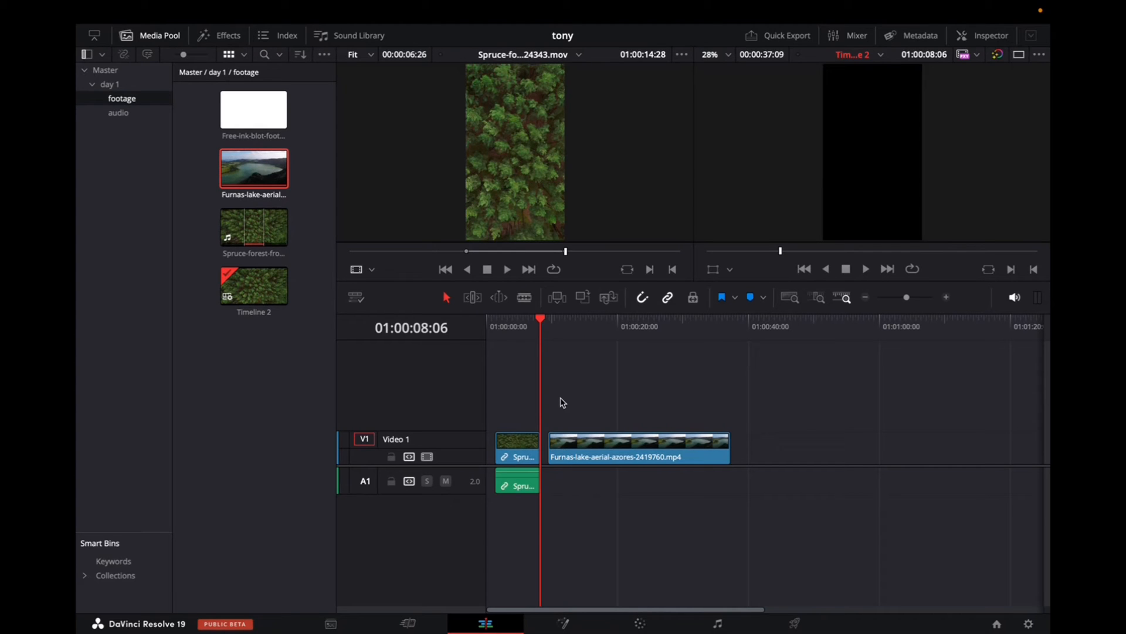
mouse_move(592, 415)
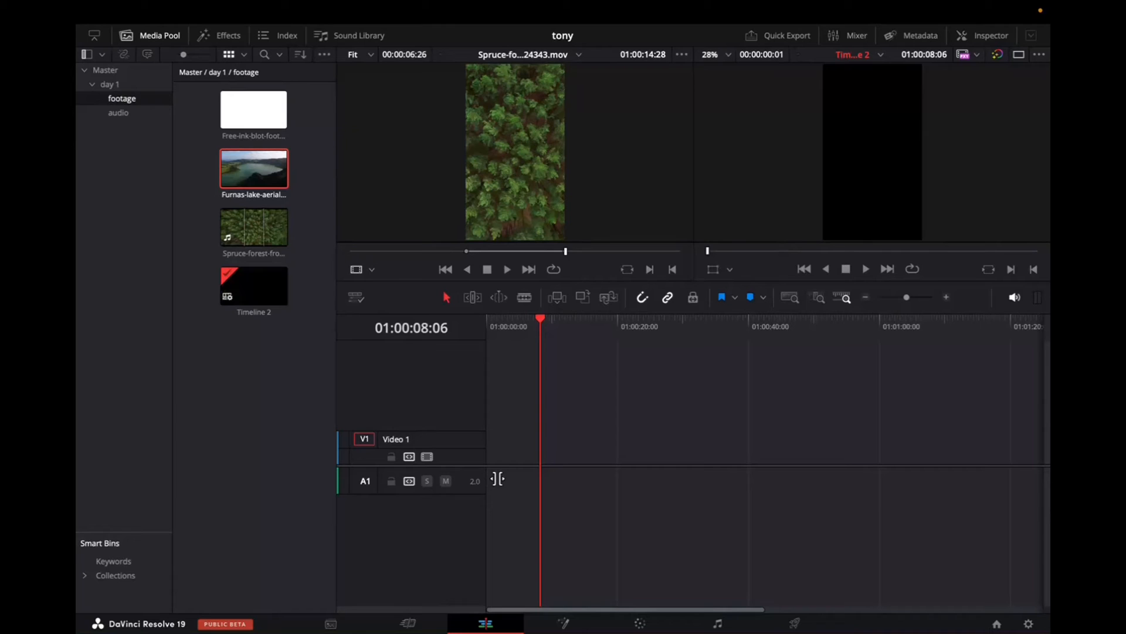
left_click(253, 169)
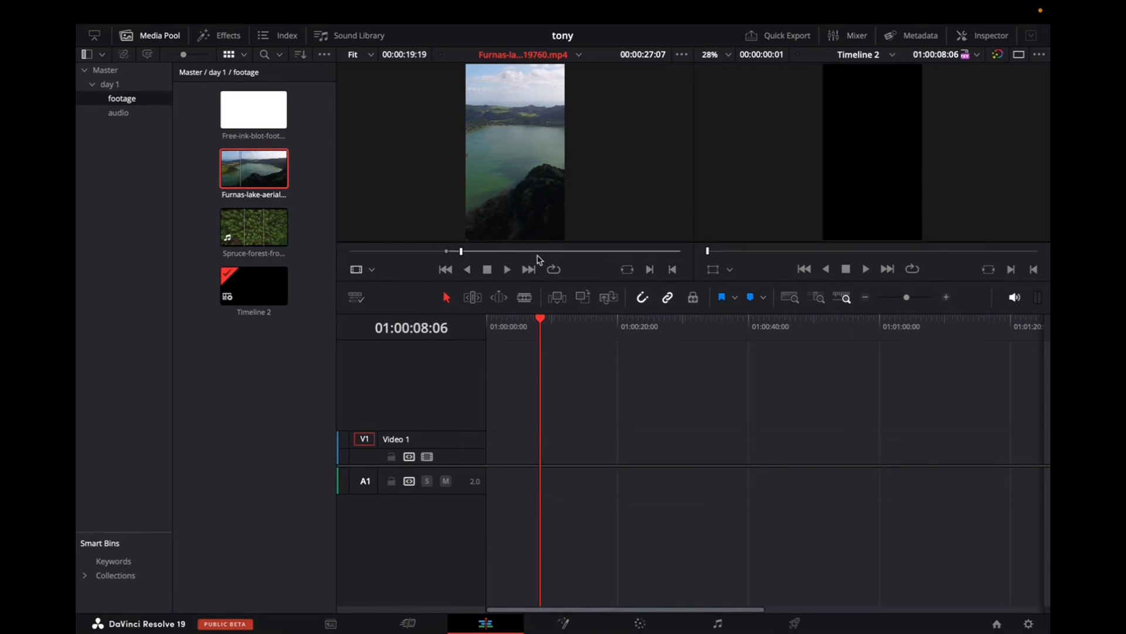
mouse_move(485, 255)
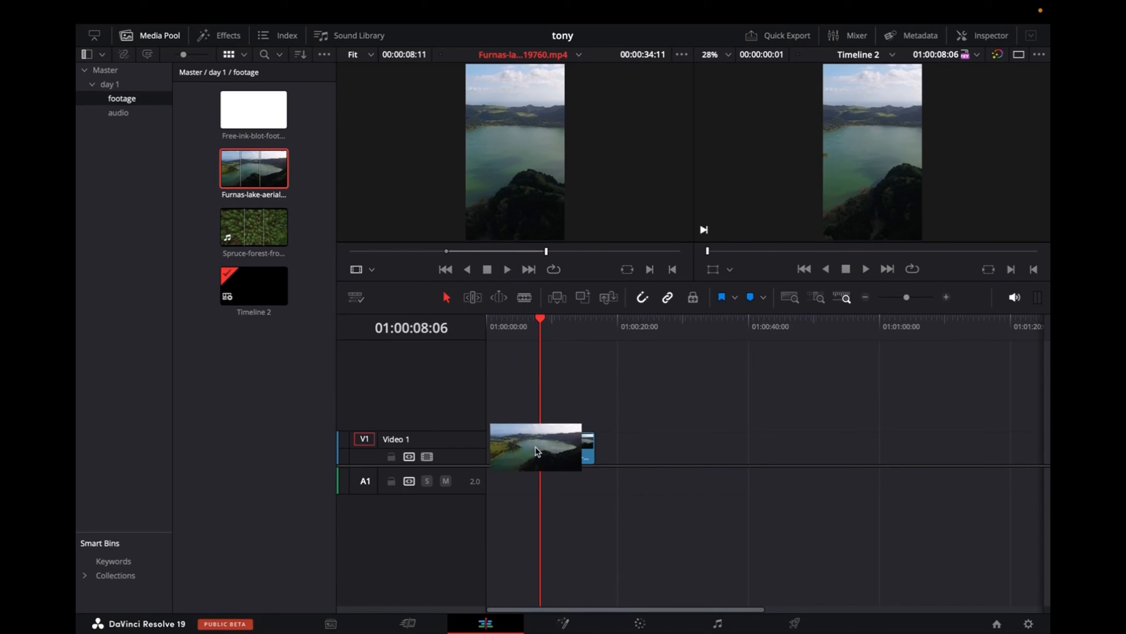
Place the in/out-marked Furnas lake section from the source viewer onto Video 1
left_click(532, 446)
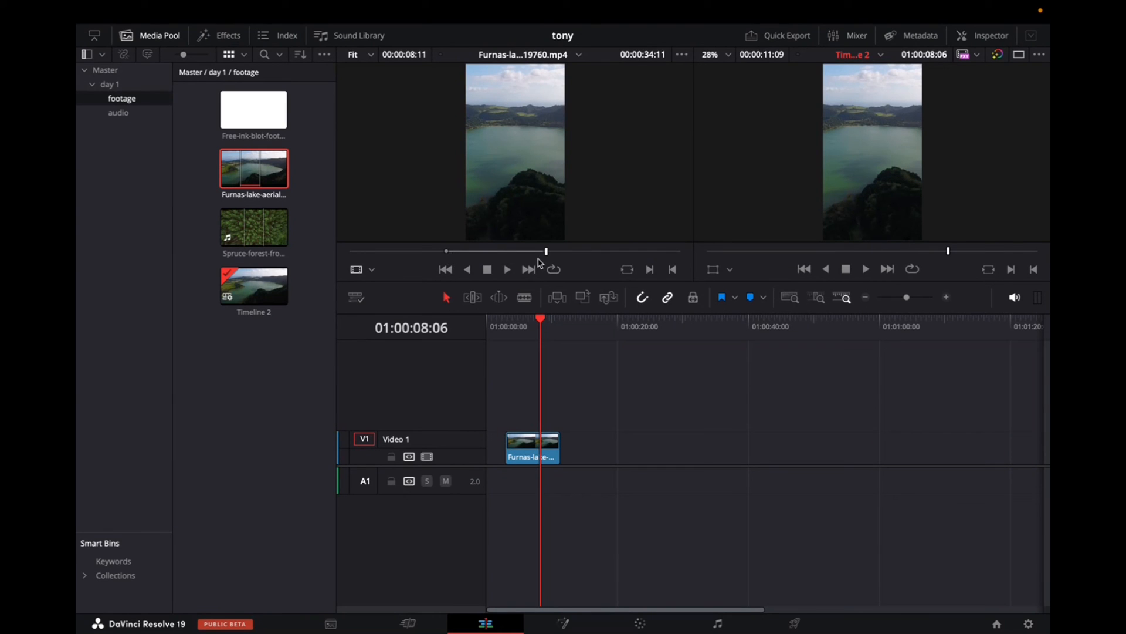
mouse_move(535, 264)
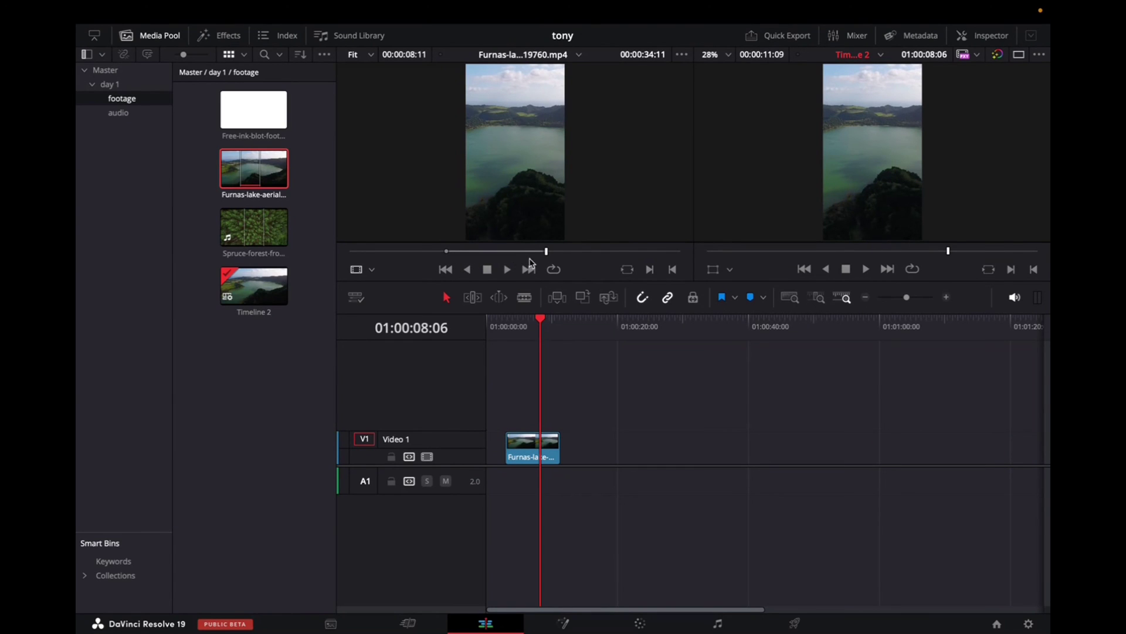